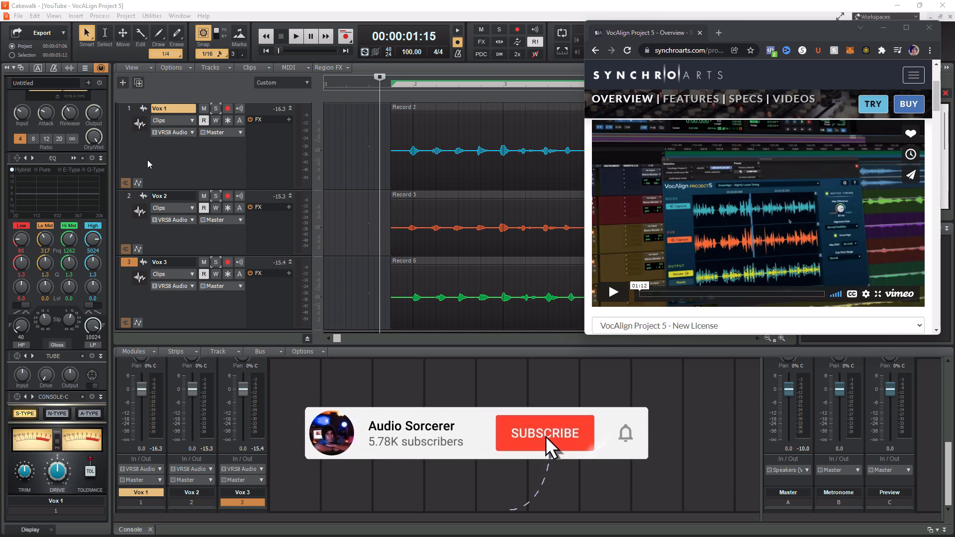
# - Close the Synchro Arts VocAlign page so the Cakewalk project comes to the front
pyautogui.click(544, 433)
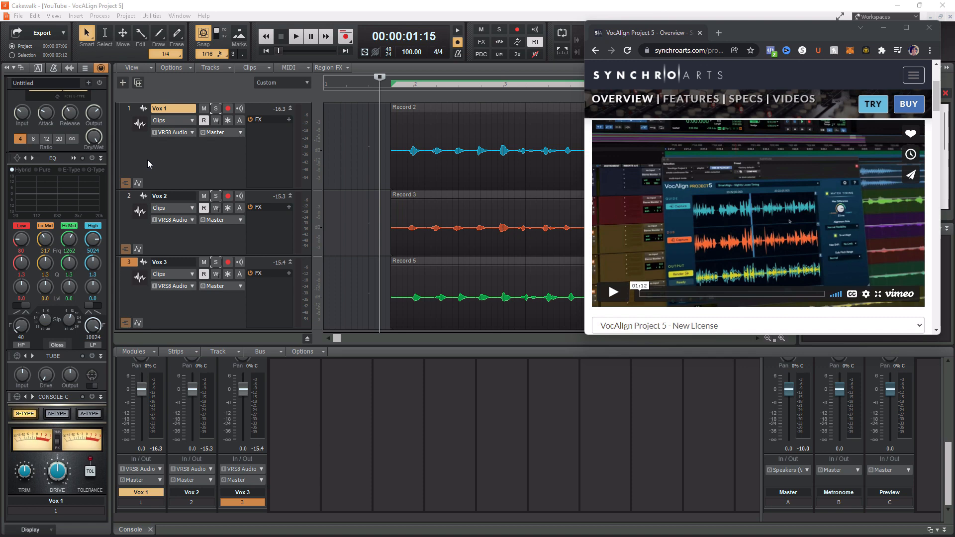
pyautogui.moveTo(120, 164)
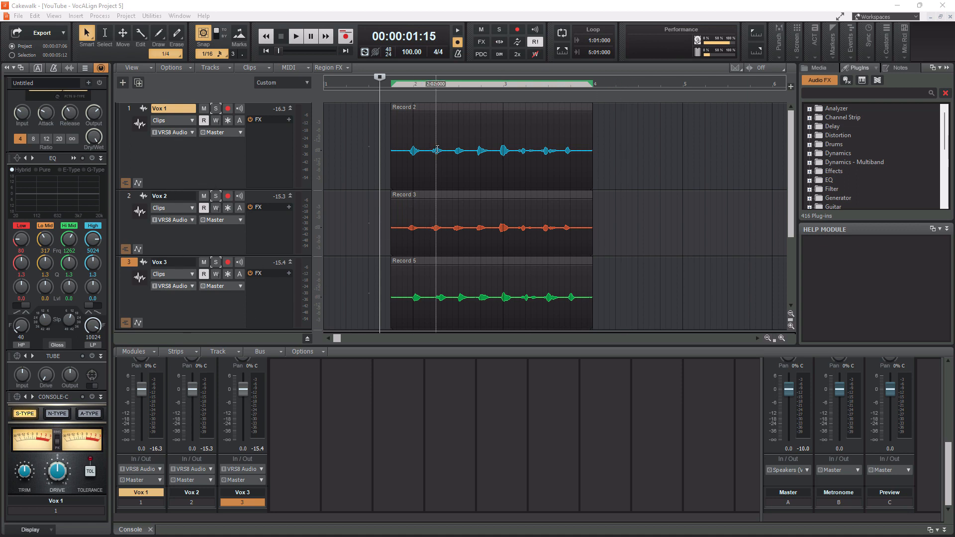
# - Audition Vox 1, Vox 2 and Vox 3 from the transport, then stop at the end of the takes
pyautogui.click(468, 290)
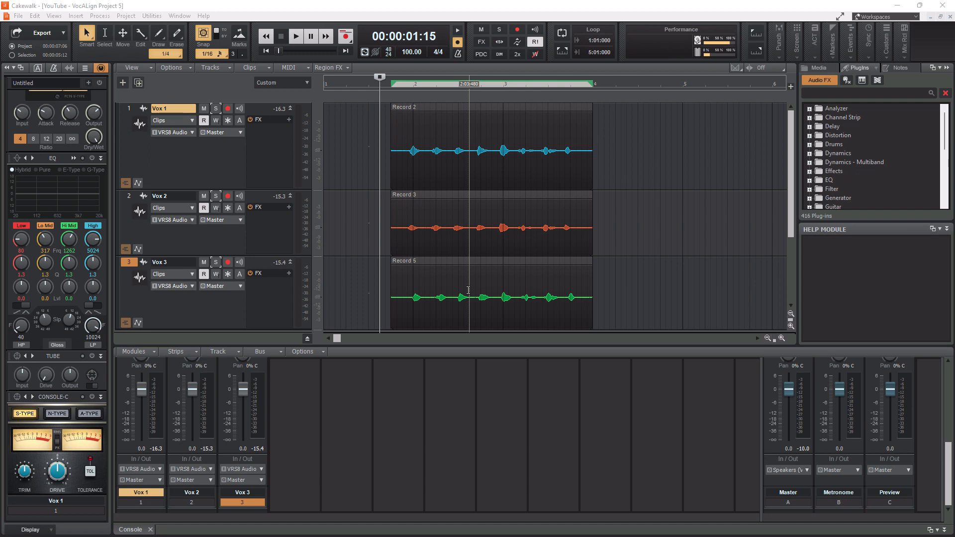
pyautogui.click(296, 36)
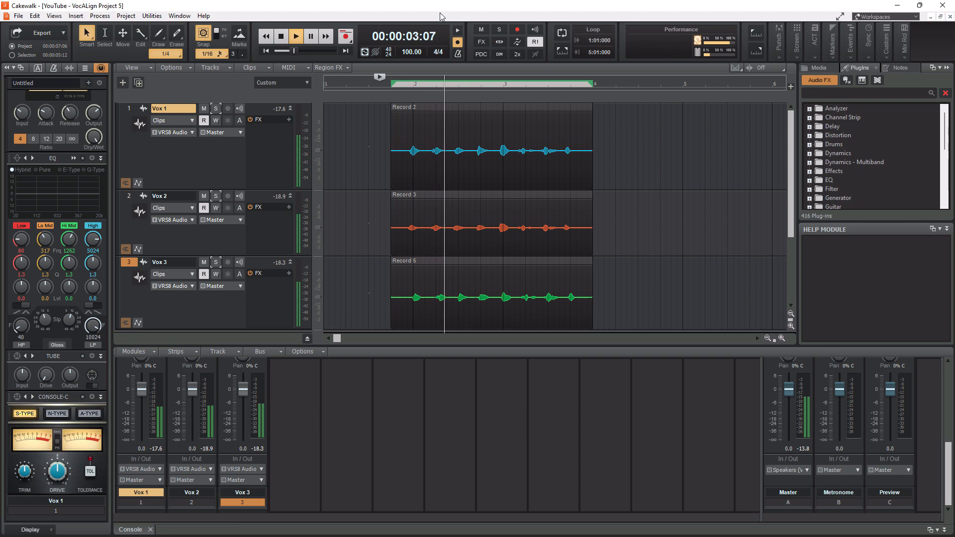
pyautogui.click(295, 36)
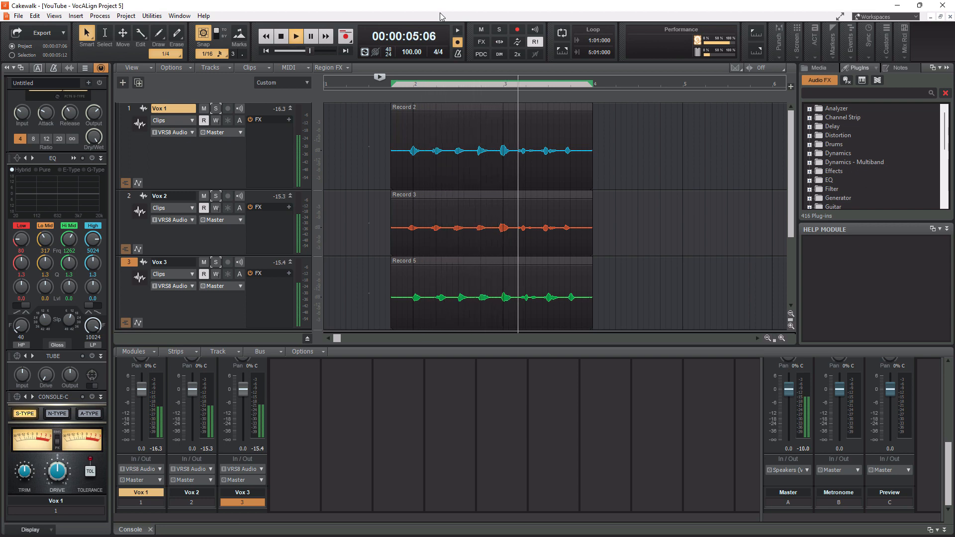
pyautogui.click(295, 36)
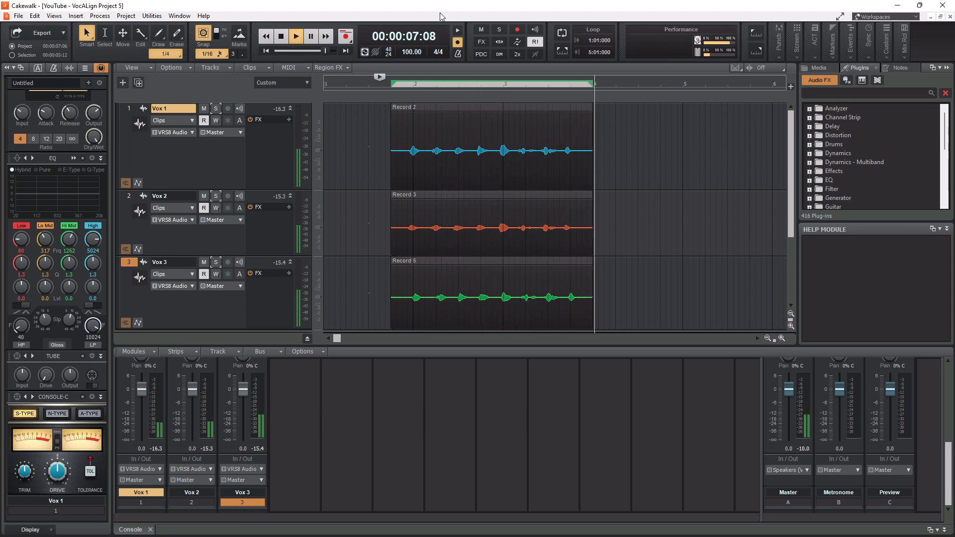
pyautogui.click(296, 36)
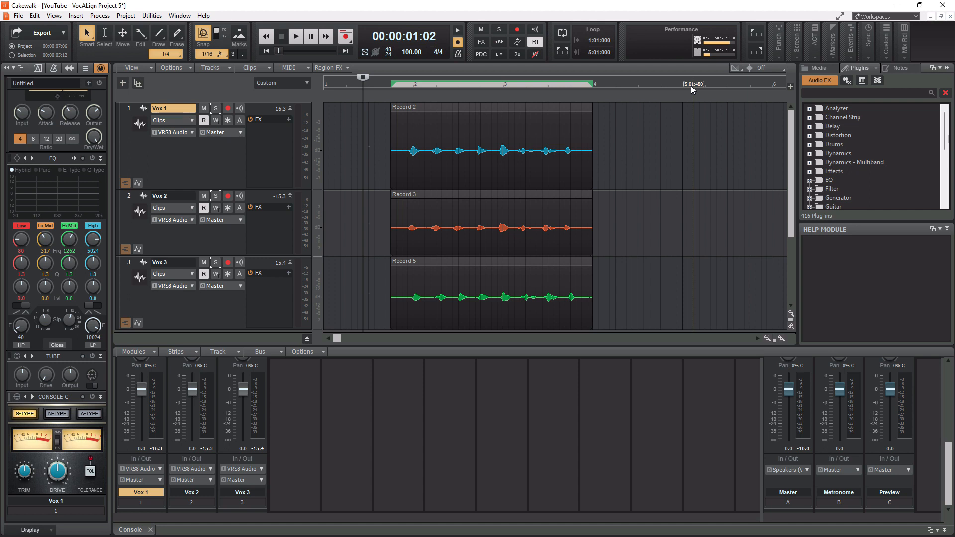
pyautogui.moveTo(687, 91)
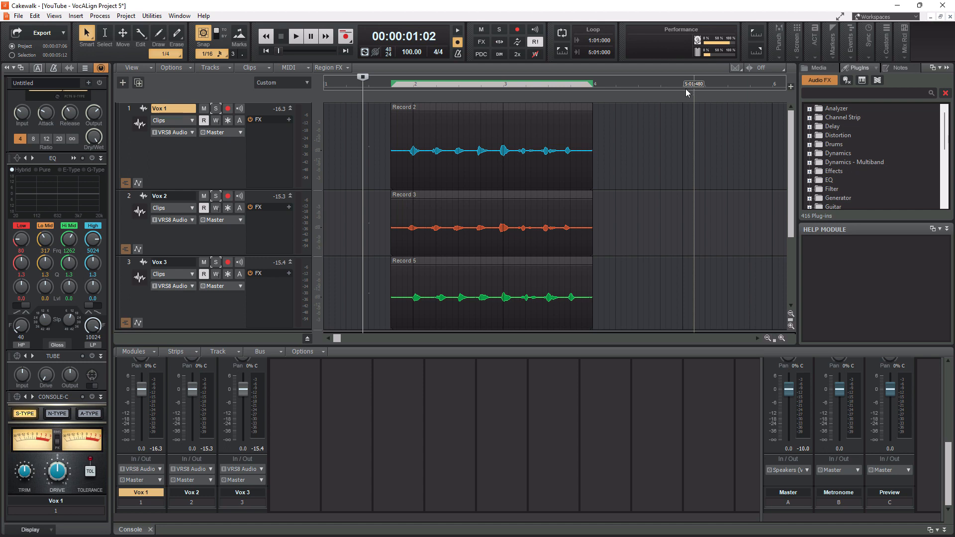
pyautogui.doubleClick(159, 109)
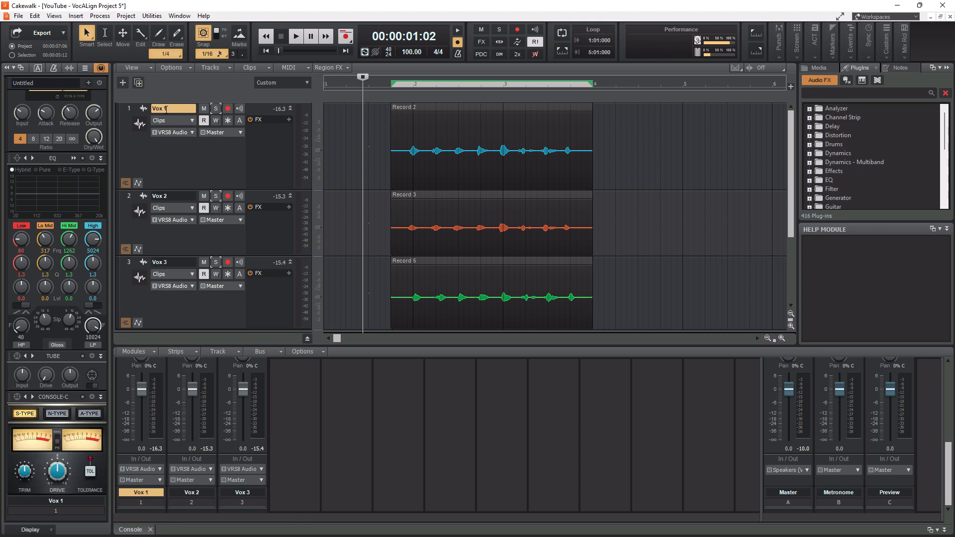
pyautogui.click(357, 84)
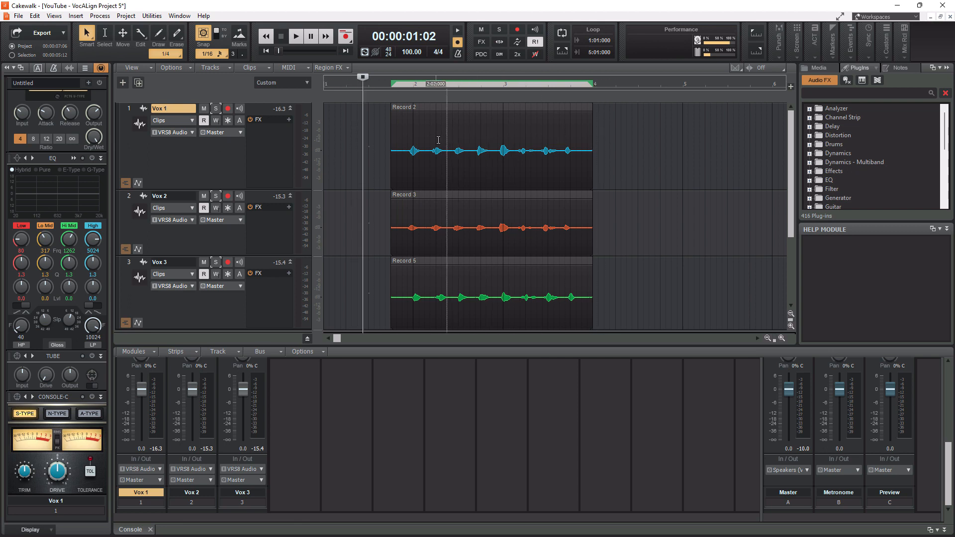
pyautogui.click(514, 140)
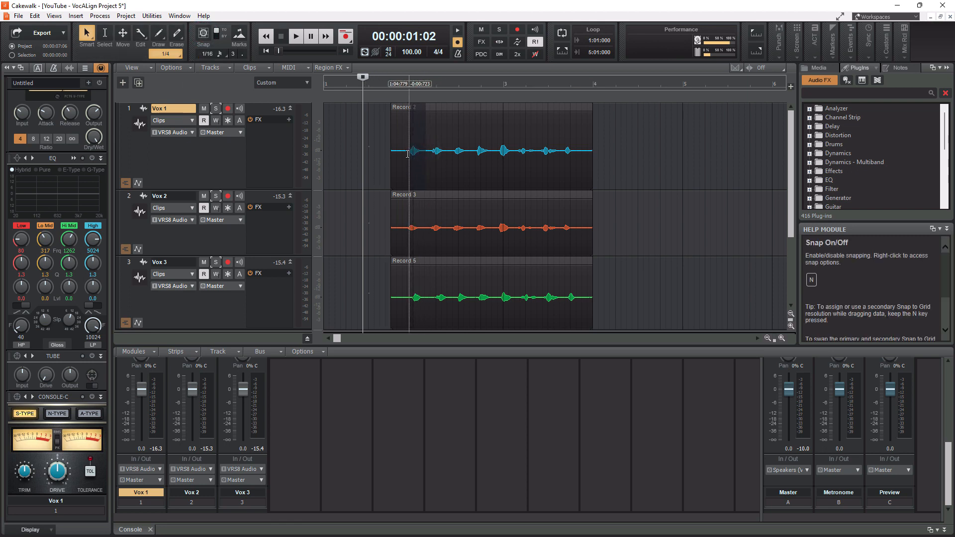
pyautogui.click(158, 109)
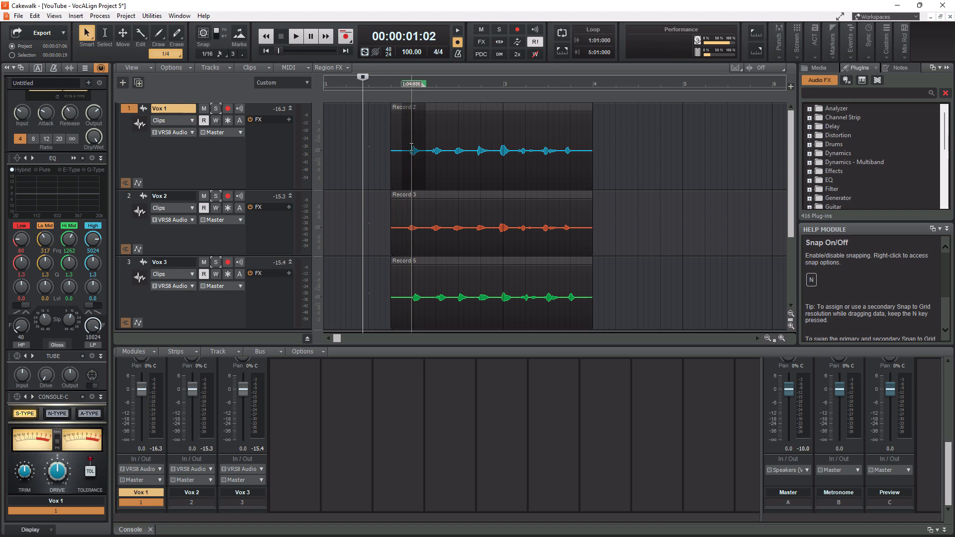
pyautogui.click(487, 83)
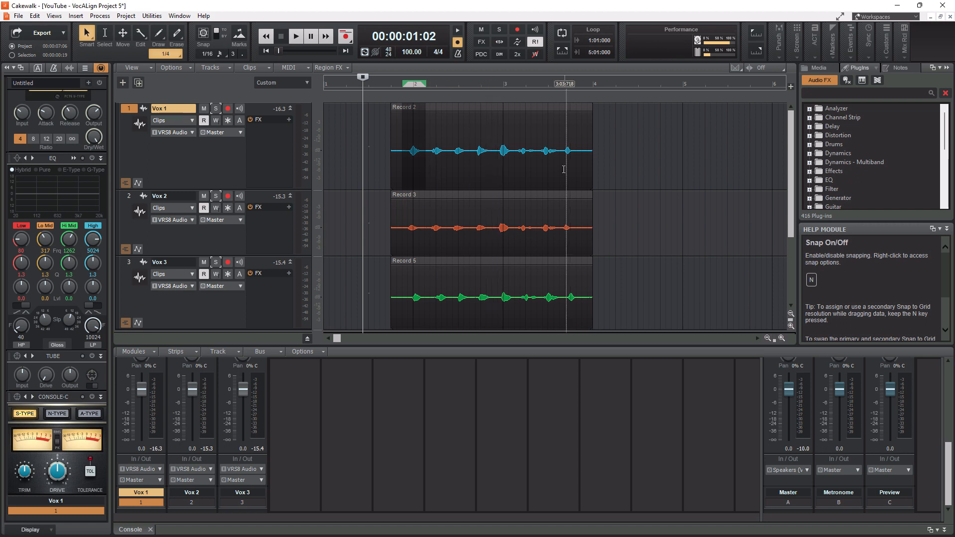
pyautogui.click(202, 33)
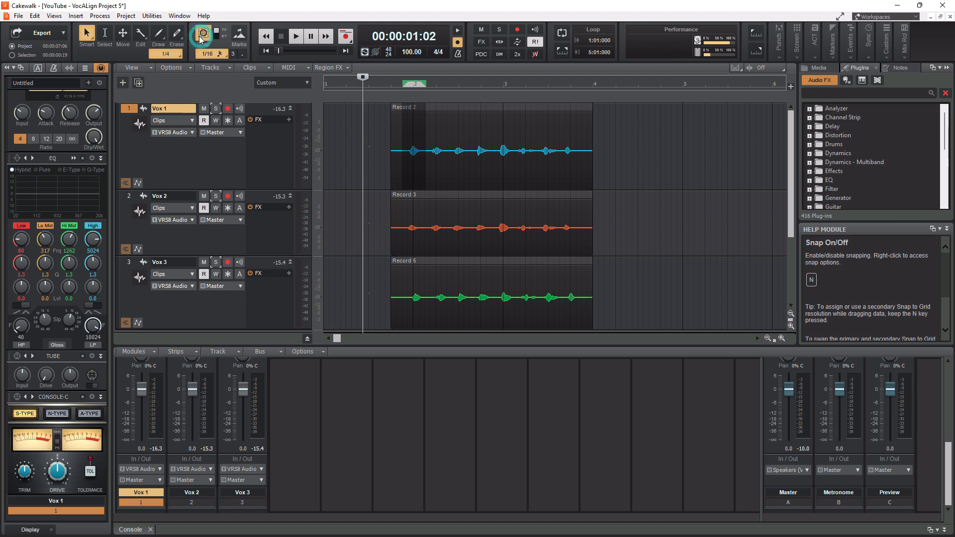
pyautogui.click(202, 34)
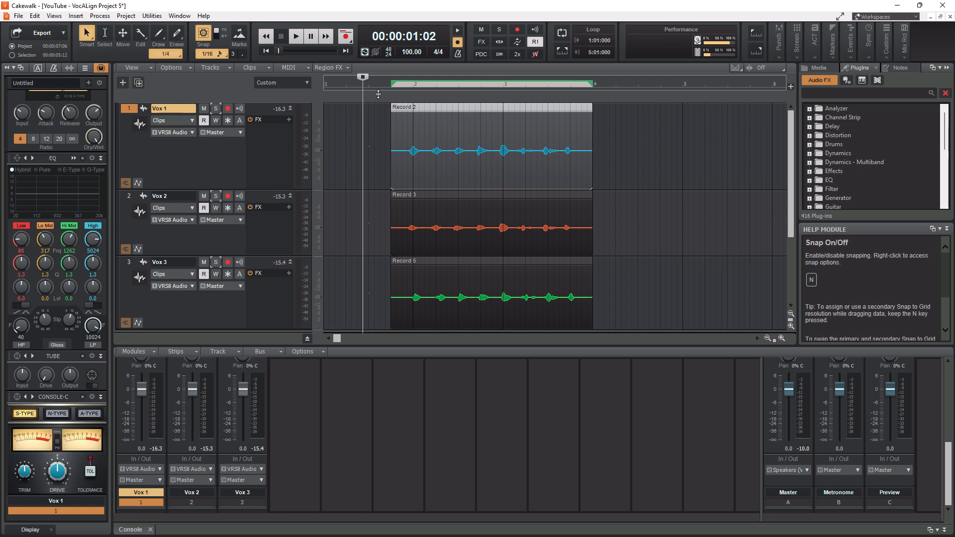
# - Add VocAlign Project 5 VST as Region FX on Vox 1's Record 2 and capture it as the guide
pyautogui.click(328, 67)
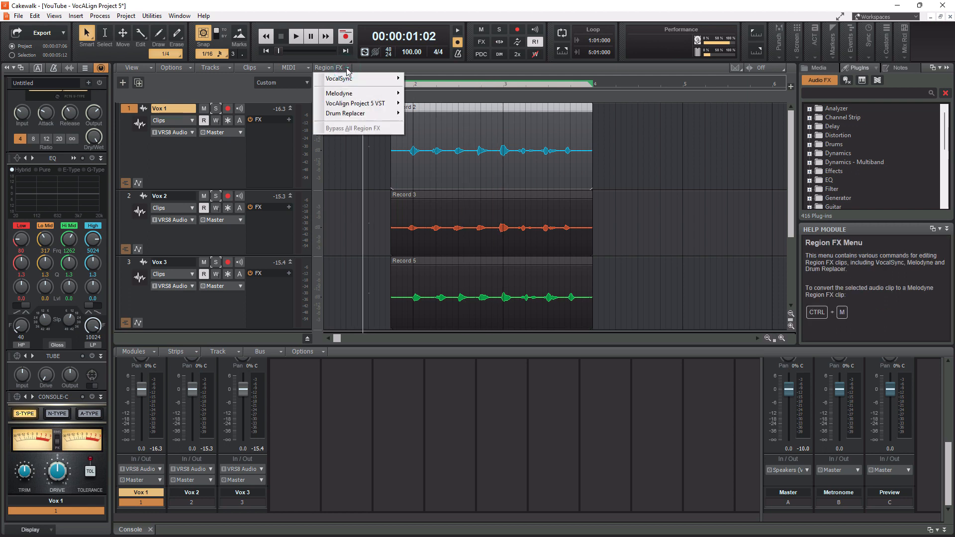
pyautogui.moveTo(356, 102)
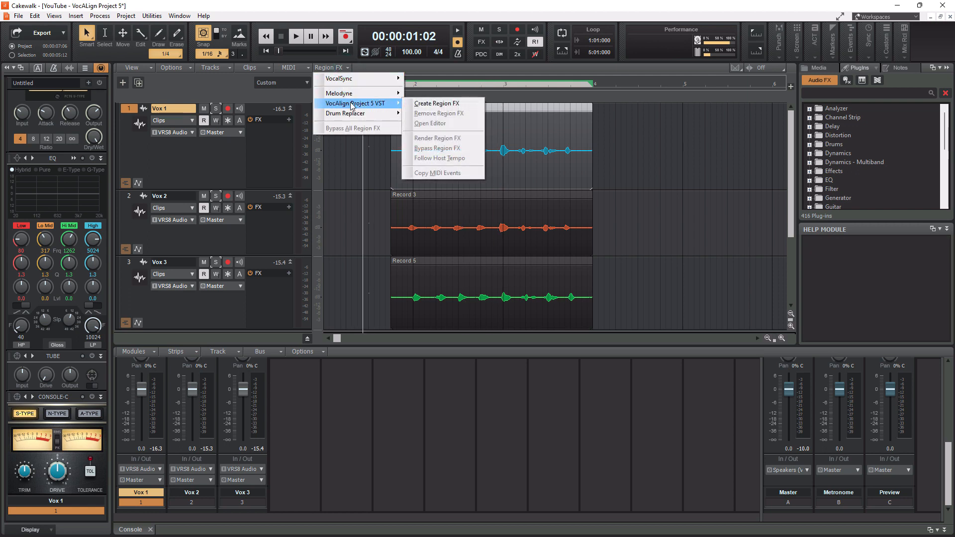
pyautogui.moveTo(371, 108)
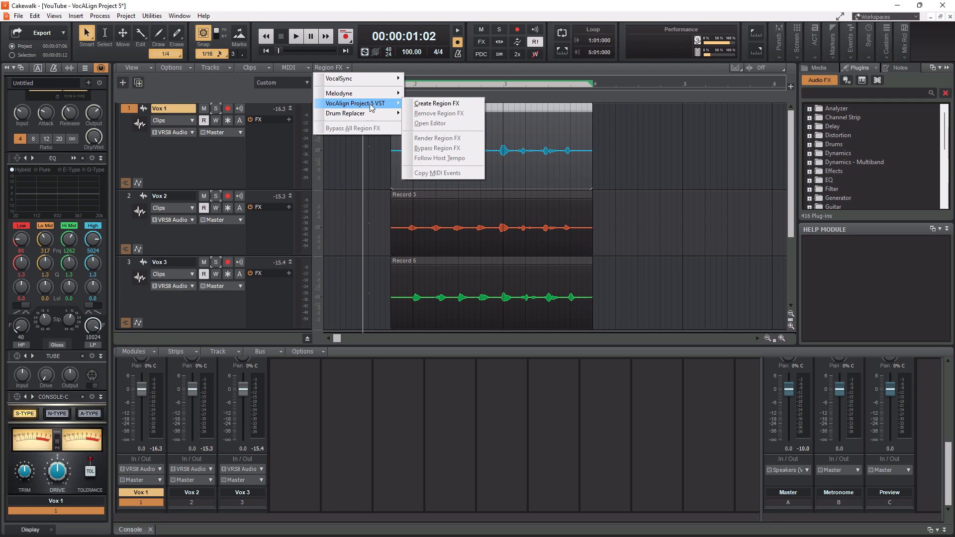
pyautogui.click(436, 103)
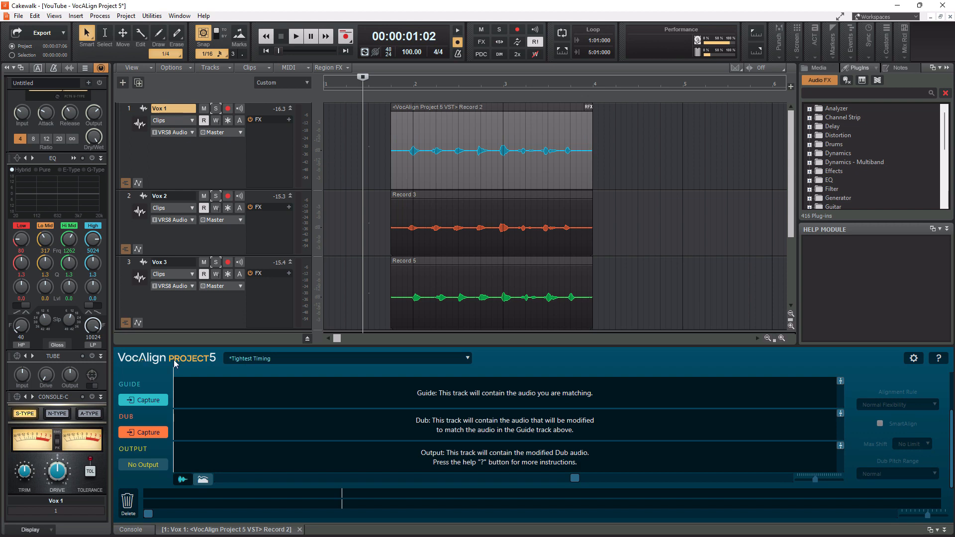
pyautogui.moveTo(219, 365)
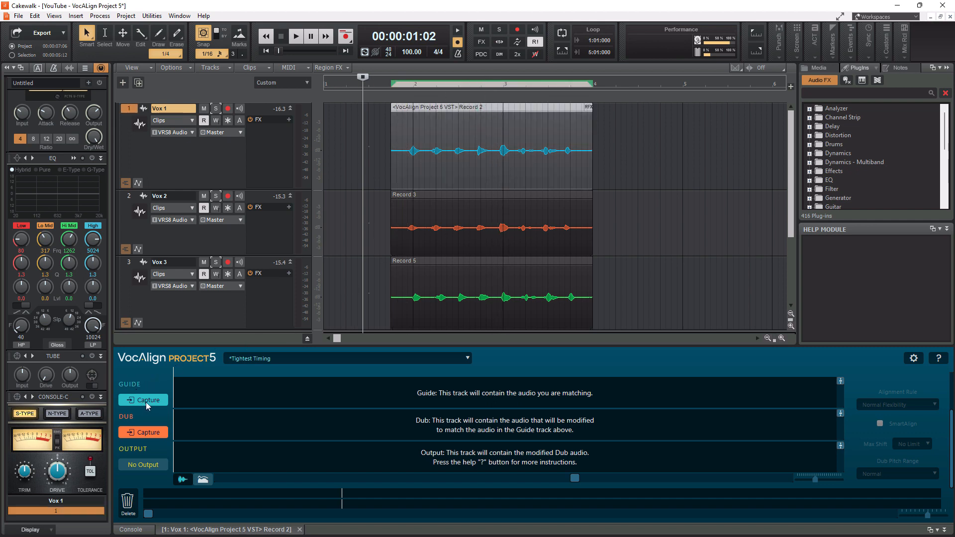
pyautogui.click(143, 400)
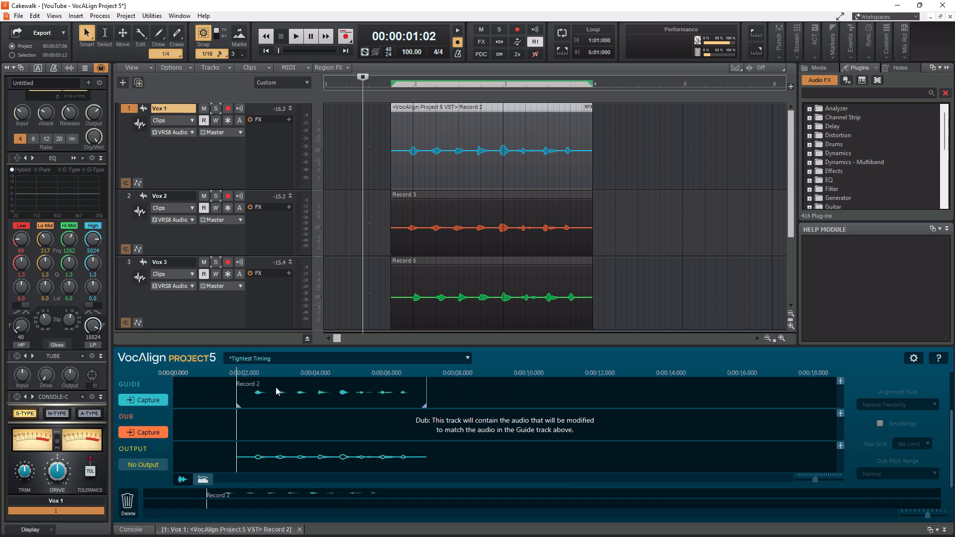
pyautogui.moveTo(419, 387)
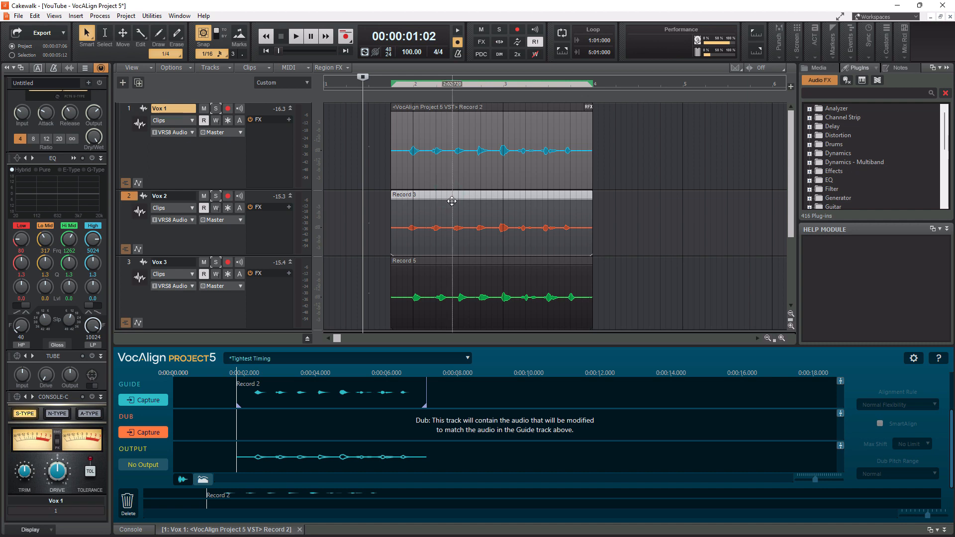
# - Add VocAlign Project 5 as Region FX on Vox 2's Record 3 and capture it as the dub
pyautogui.click(328, 68)
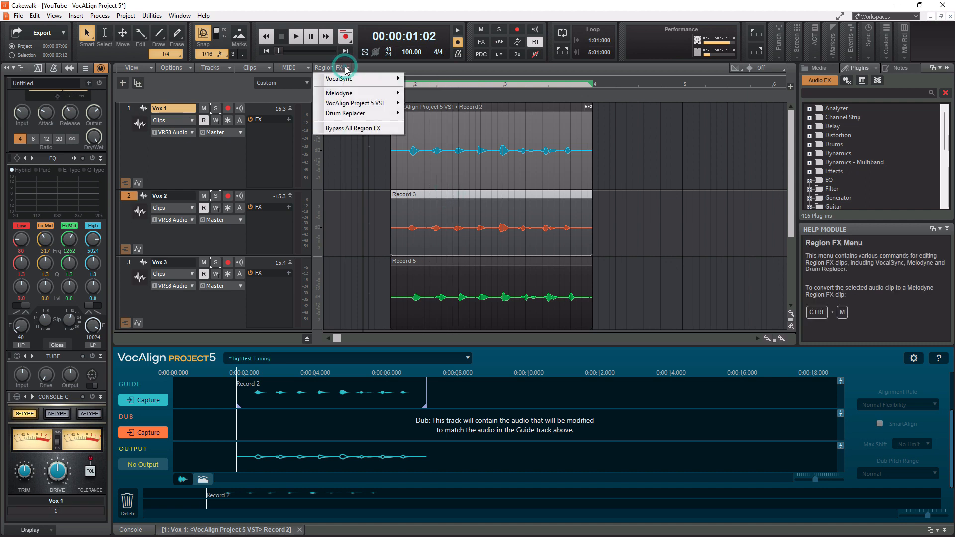
pyautogui.moveTo(356, 102)
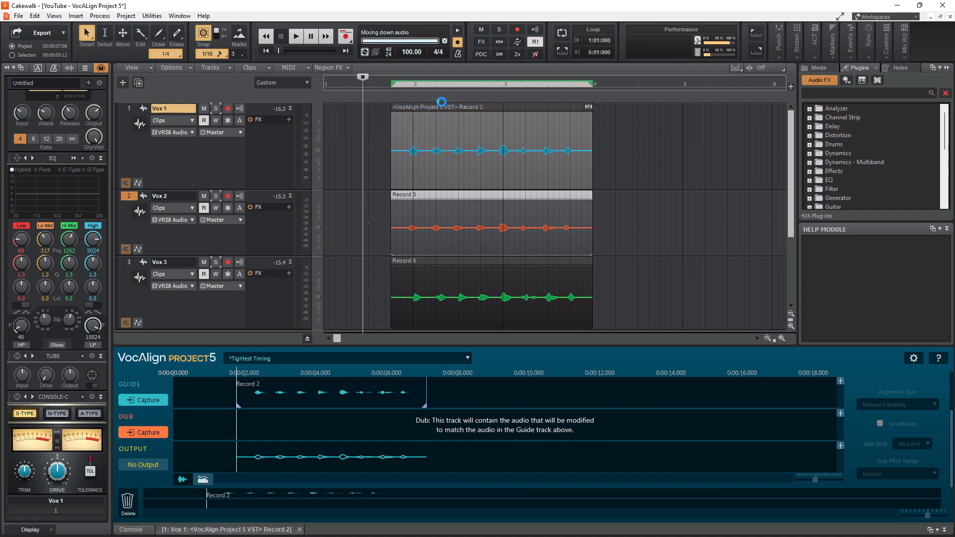
pyautogui.click(294, 36)
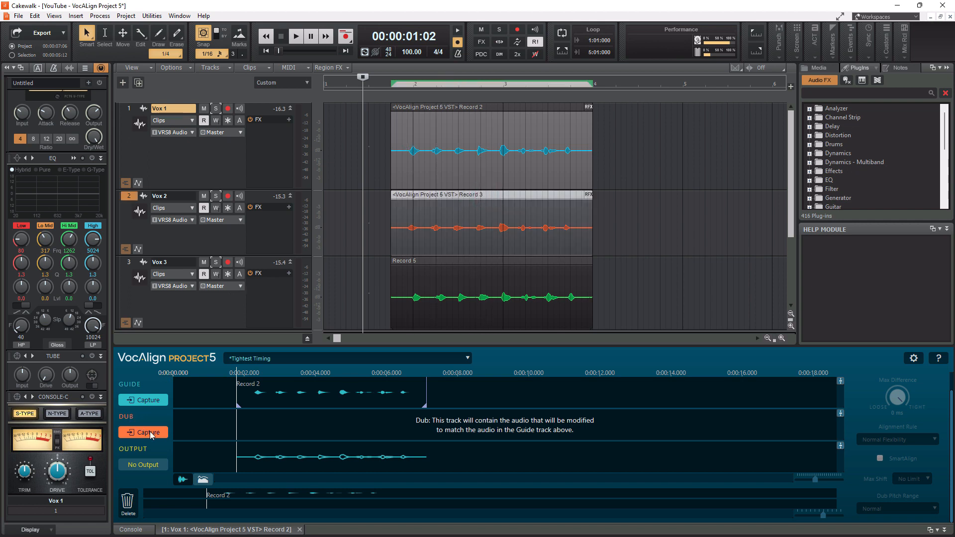
pyautogui.click(143, 433)
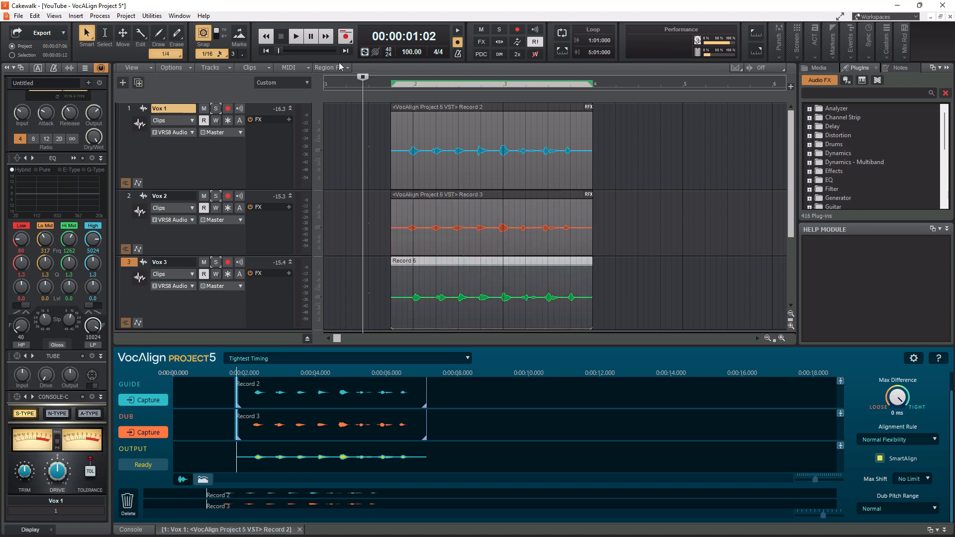
# - Add VocAlign Region FX on Vox 3's Record 5, capture it as the dub and play the aligned vocals
pyautogui.click(330, 68)
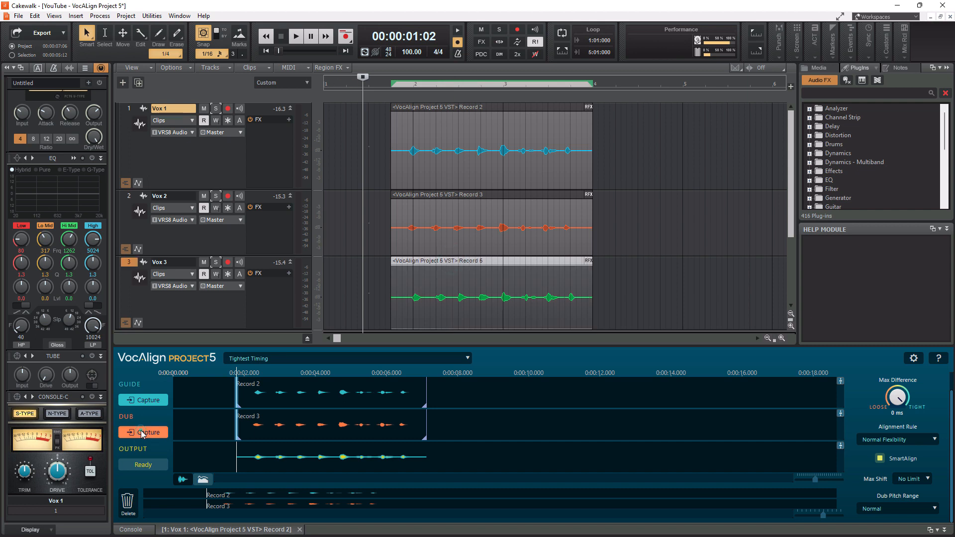
pyautogui.click(142, 432)
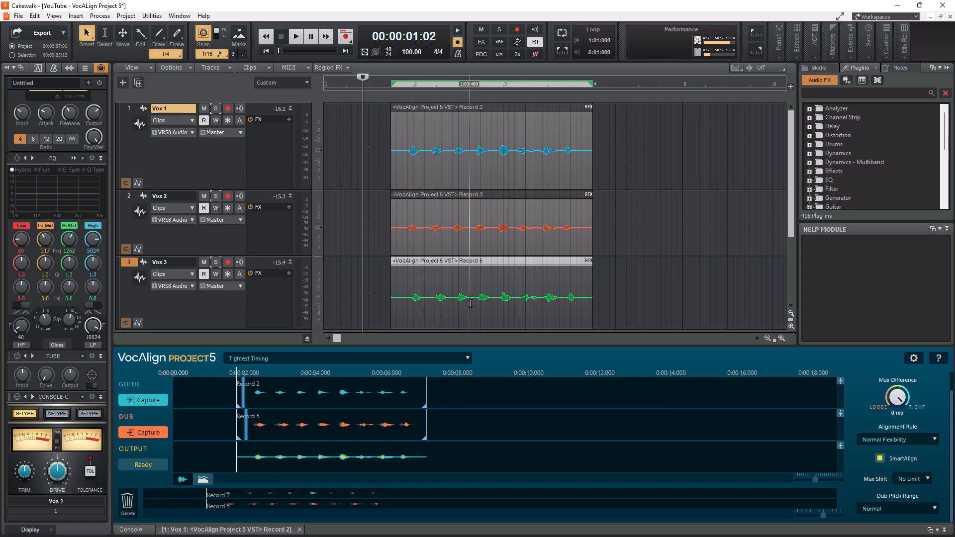
pyautogui.click(295, 35)
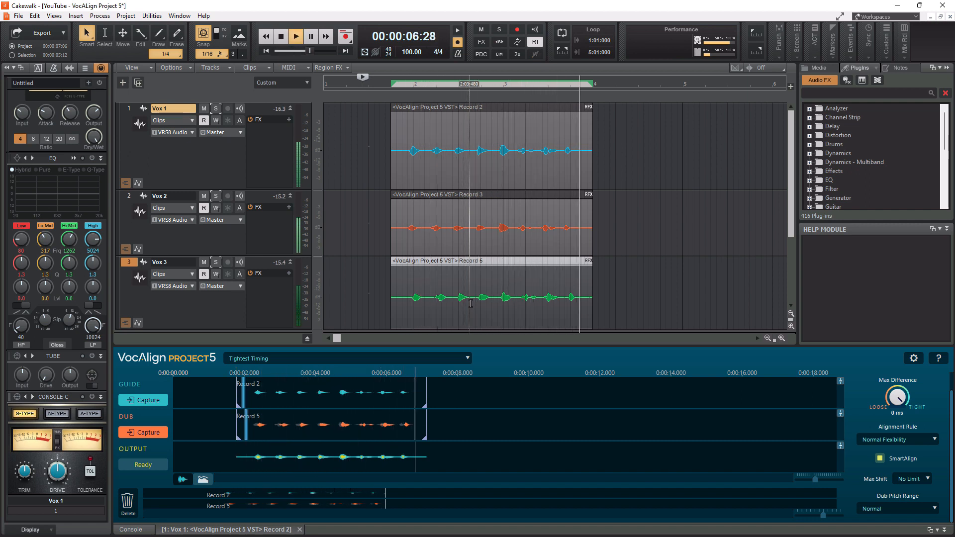
pyautogui.click(280, 36)
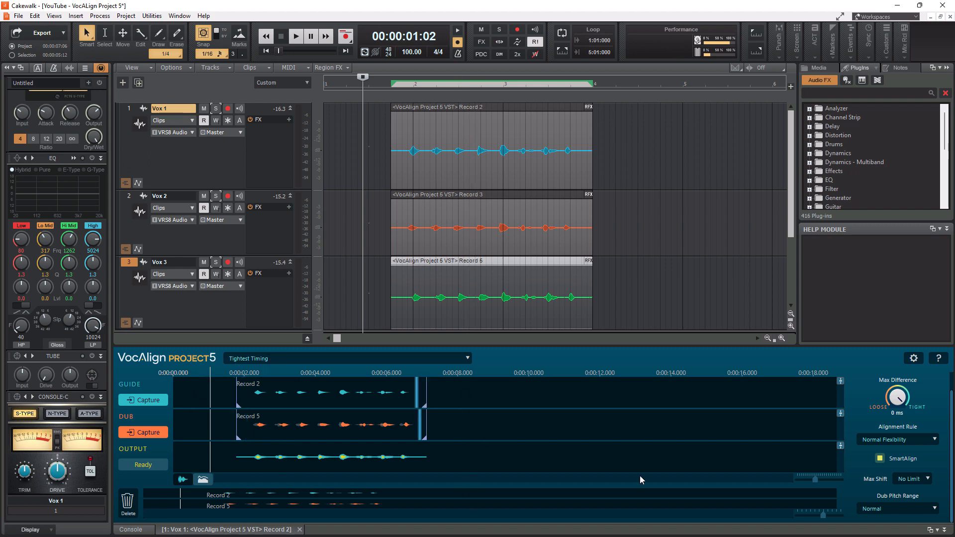
pyautogui.moveTo(907, 382)
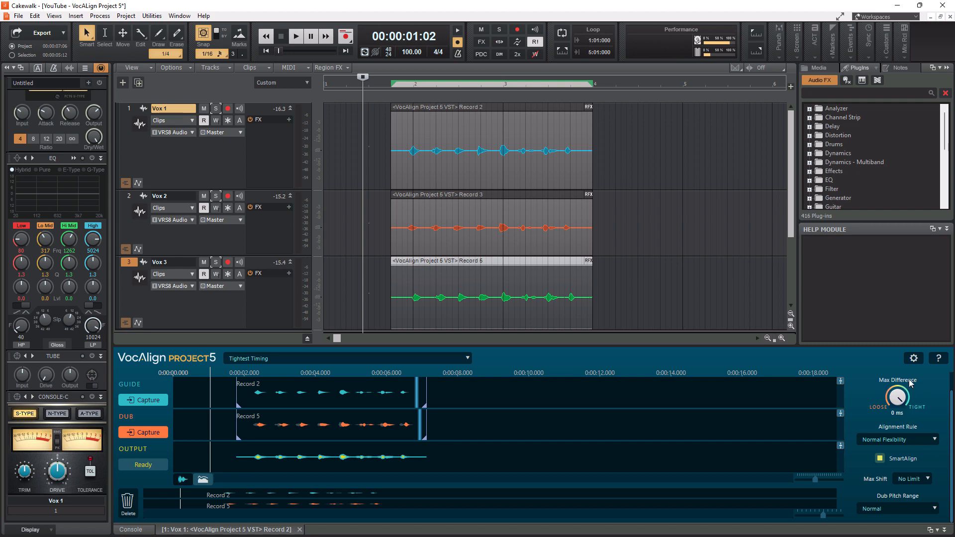
pyautogui.moveTo(918, 411)
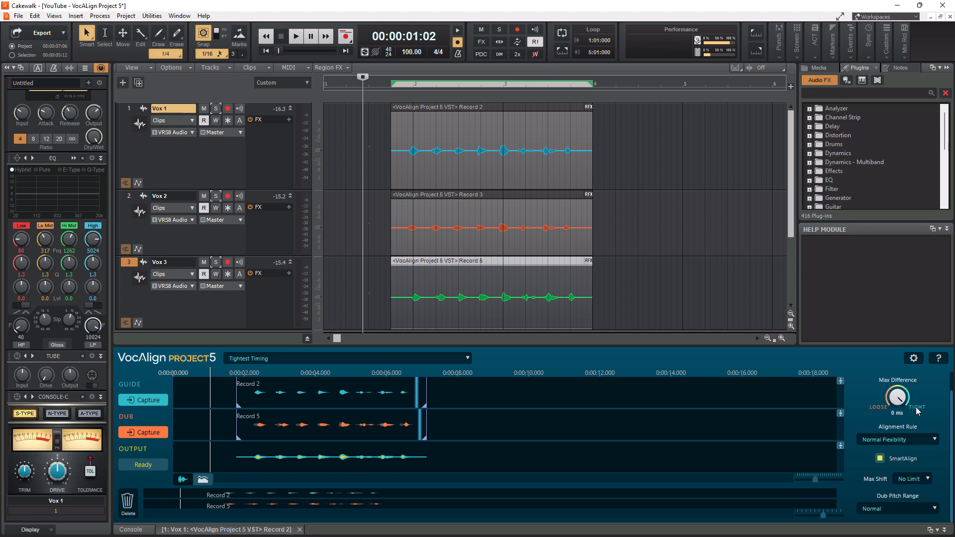
pyautogui.moveTo(902, 446)
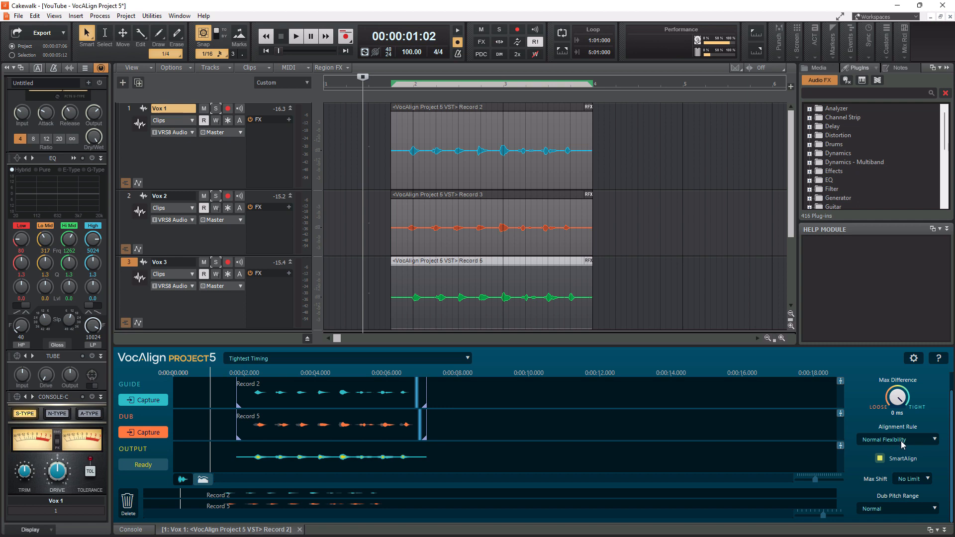
pyautogui.moveTo(910, 462)
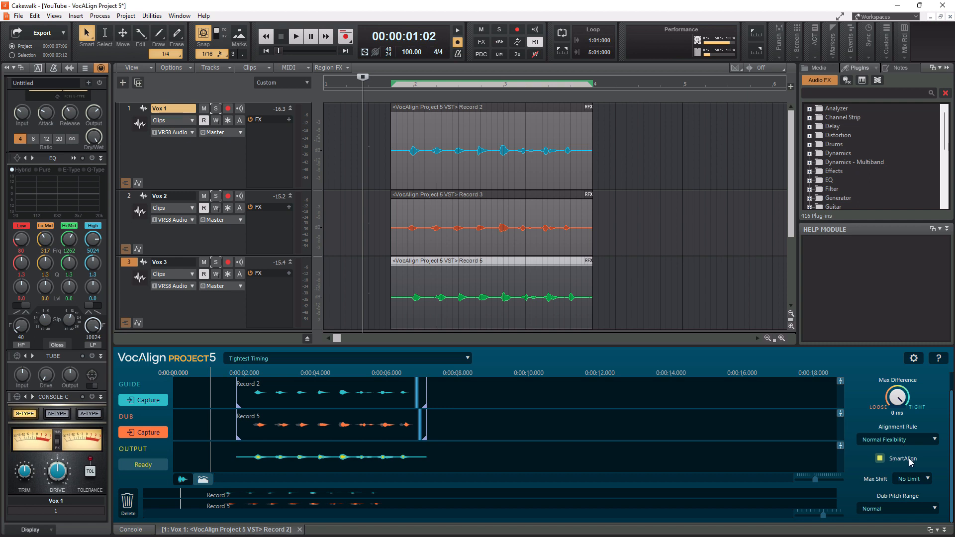
pyautogui.moveTo(878, 488)
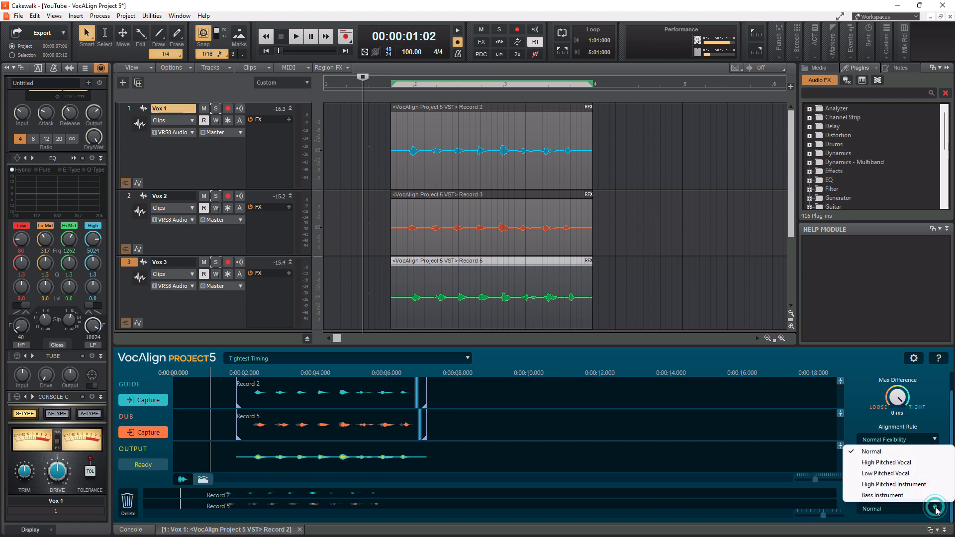
pyautogui.moveTo(935, 511)
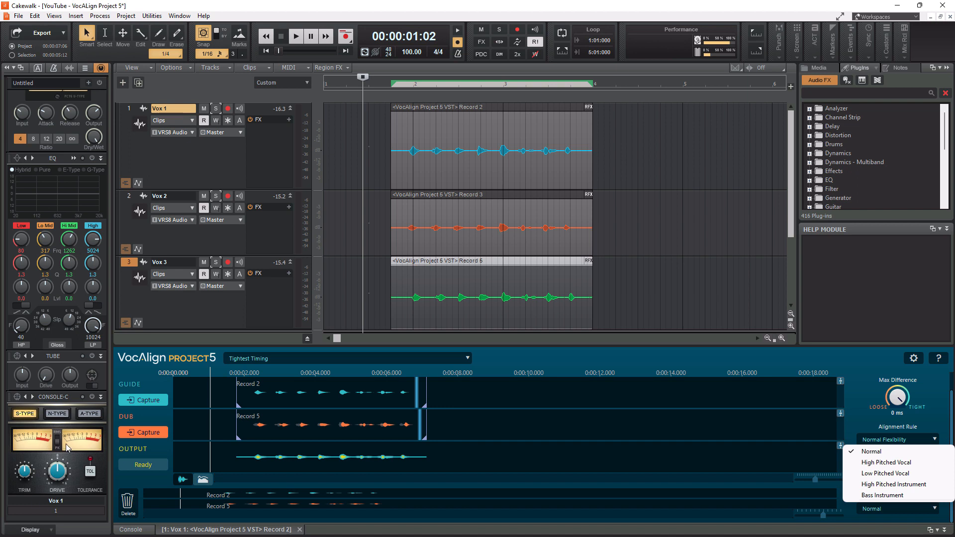
pyautogui.click(895, 439)
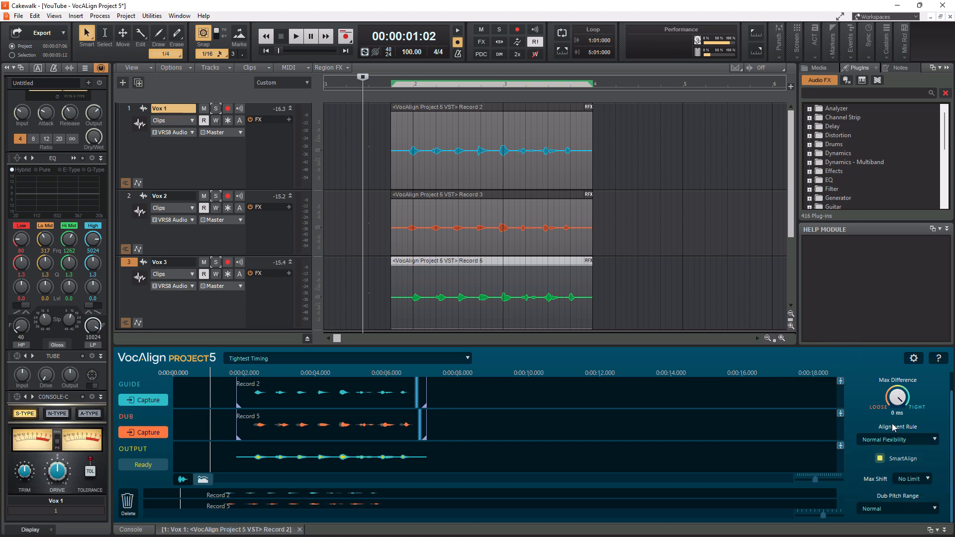